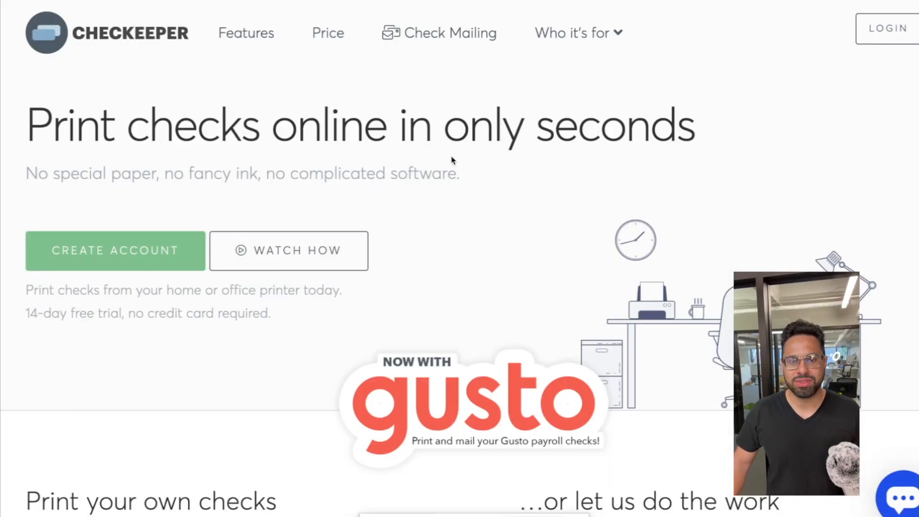
mouse_move(240, 249)
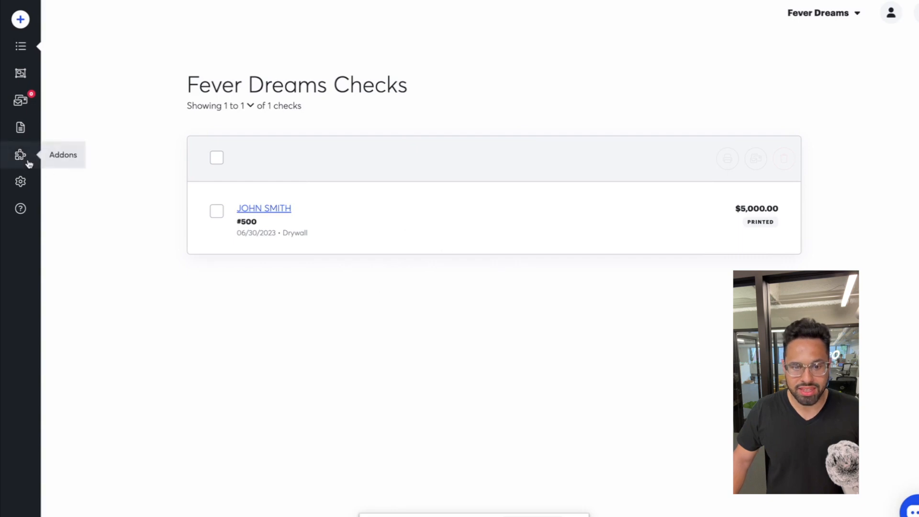
Step: Start linking Fever Dreams to QuickBooks Online via the Addons integrations list
left_click(20, 155)
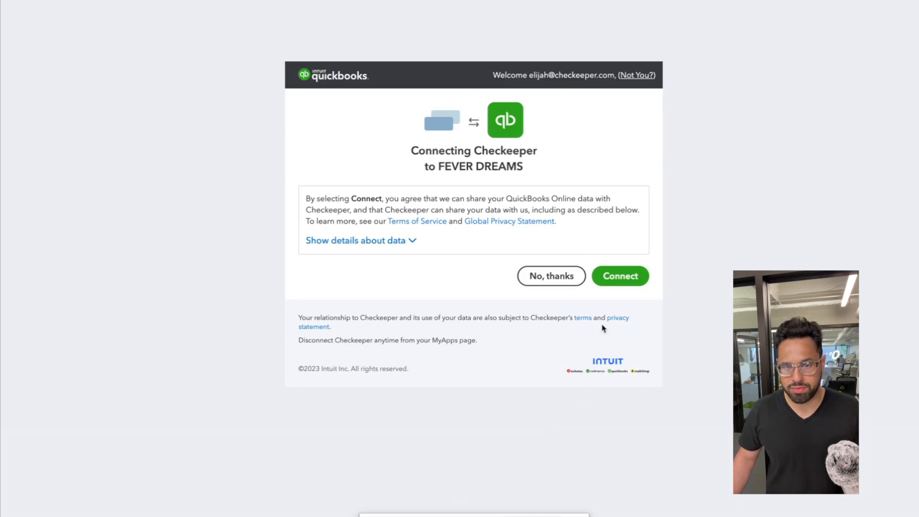
Step: Approve Checkeeper's connection to the FEVER DREAMS QuickBooks company
left_click(619, 276)
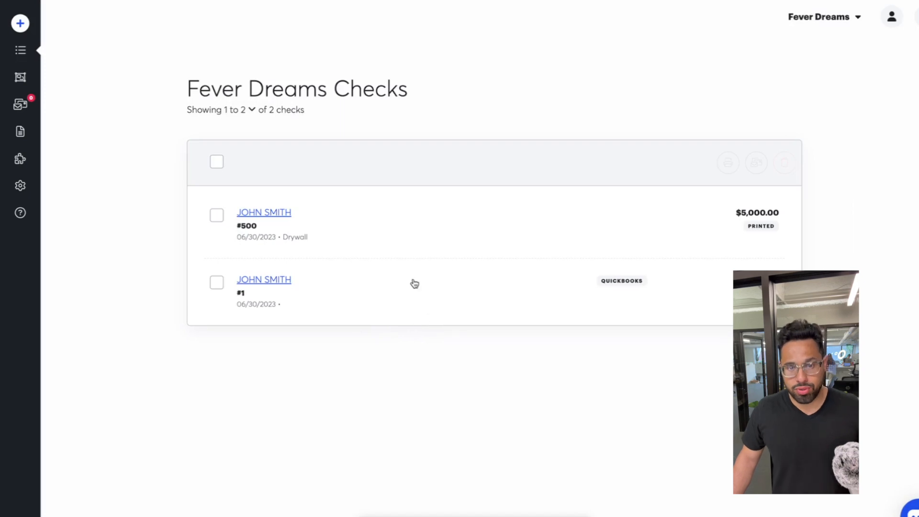
mouse_move(234, 212)
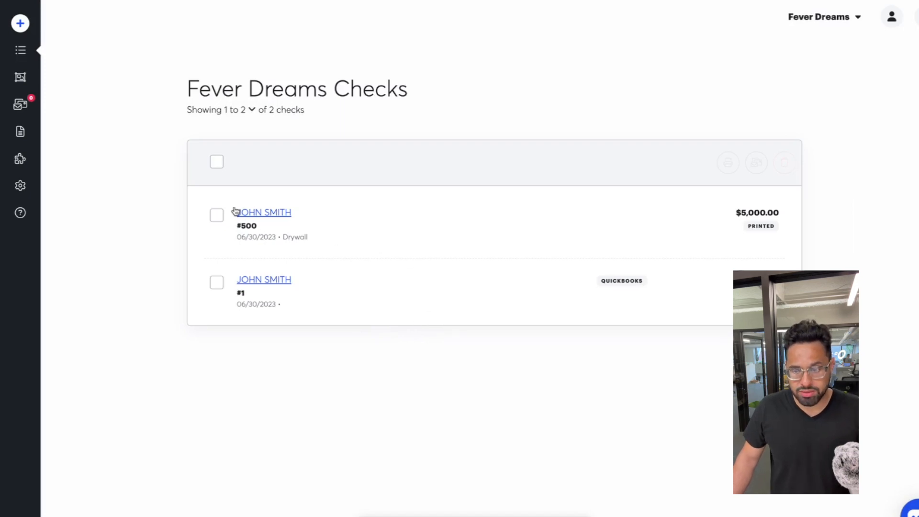